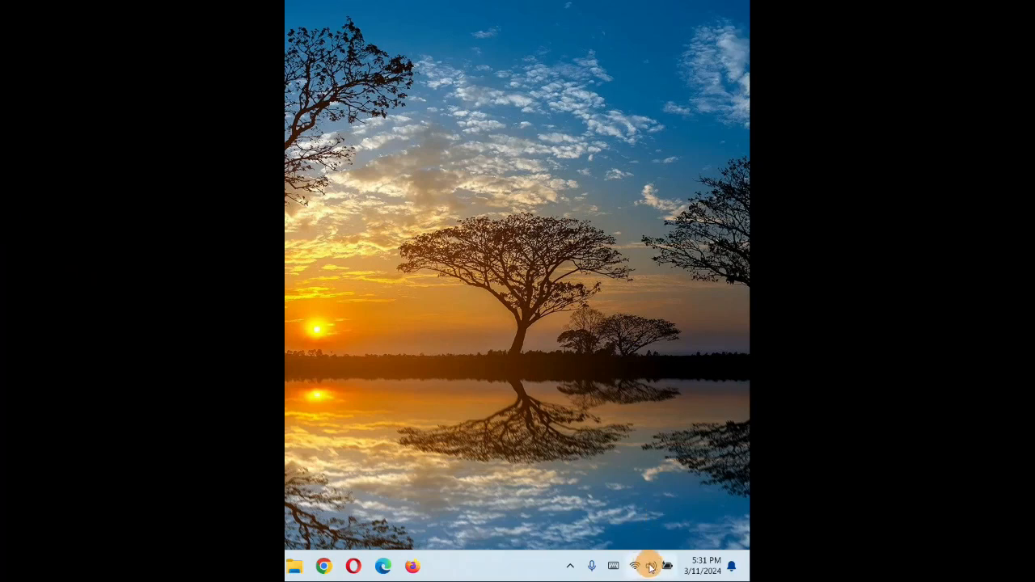
# - Open Sound settings from the taskbar speaker icon and scroll to the advanced options
pyautogui.rightClick(651, 565)
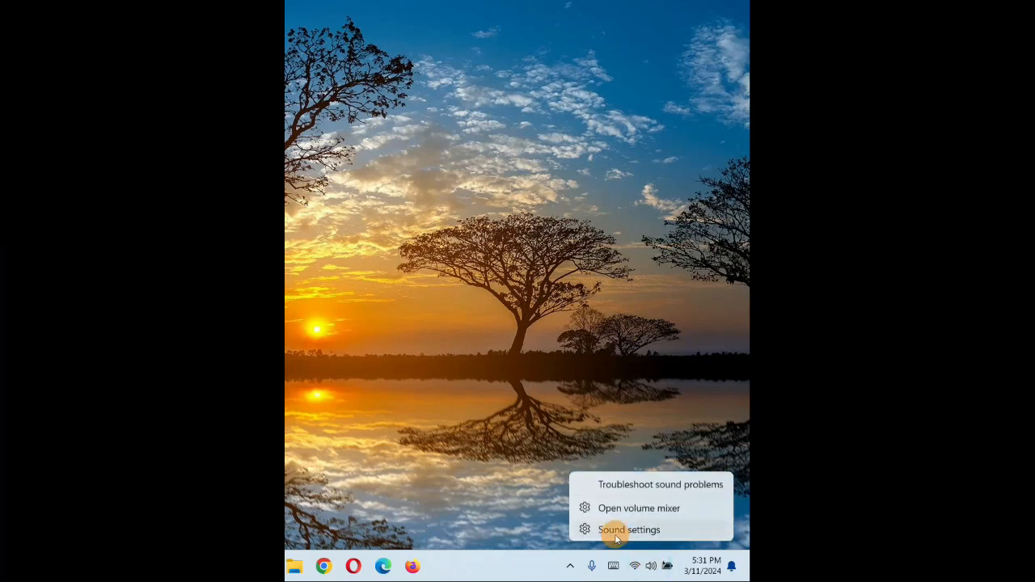
pyautogui.click(633, 530)
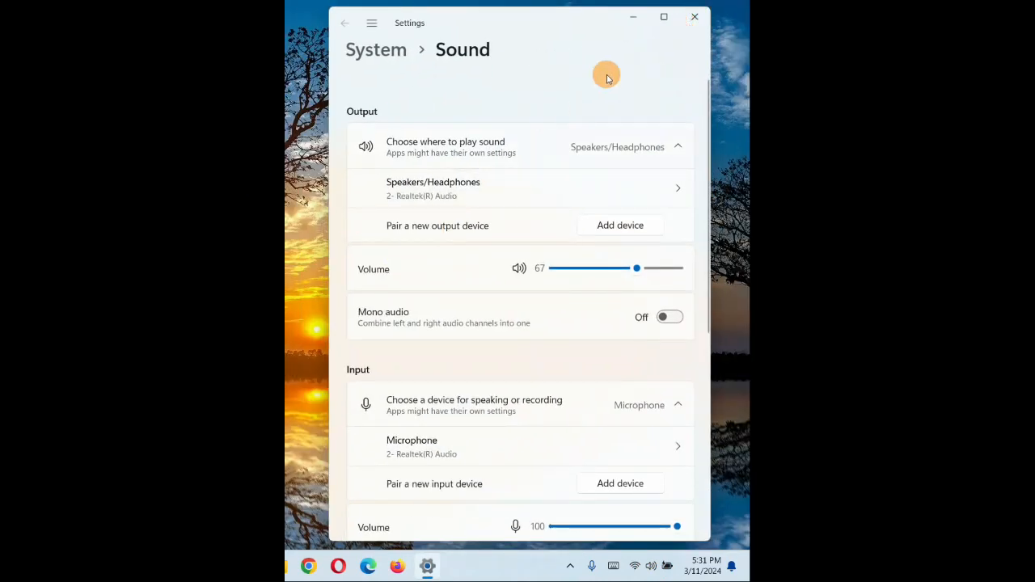
pyautogui.scroll(-3)
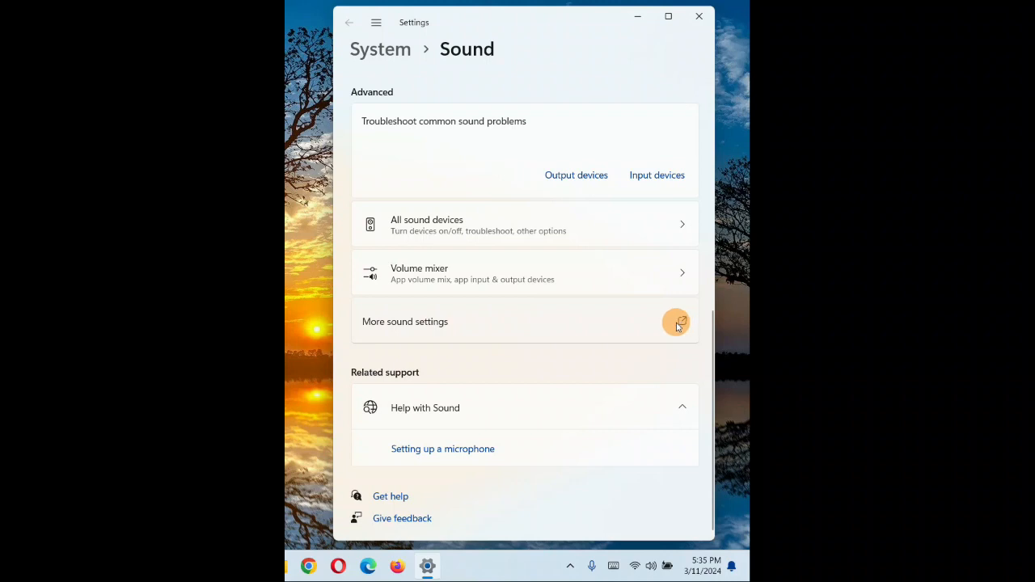
# - From More sound settings, open Recording > Microphone properties, then the Realtek(R) Audio controller properties
pyautogui.click(676, 322)
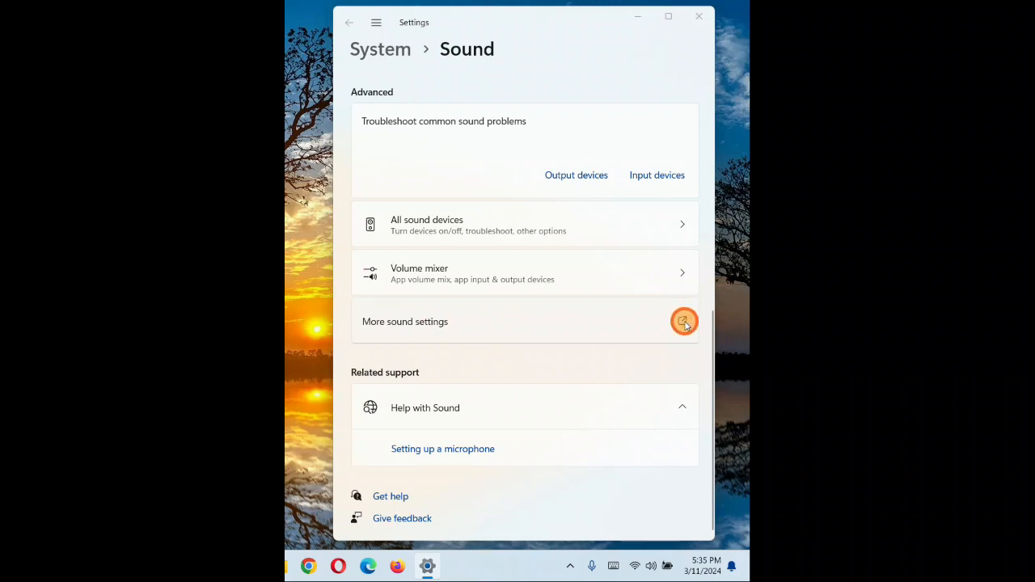
pyautogui.click(683, 322)
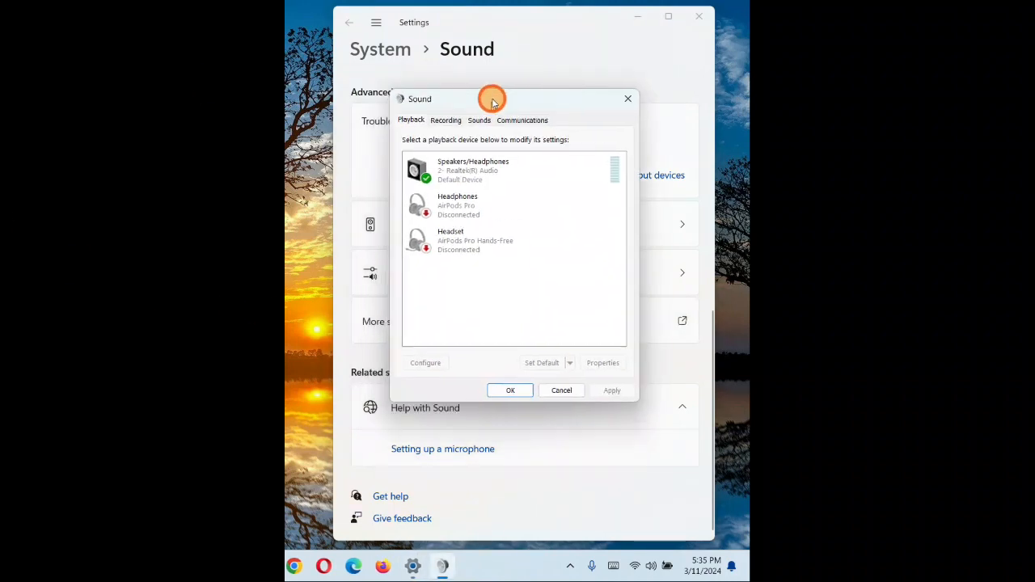
pyautogui.click(456, 116)
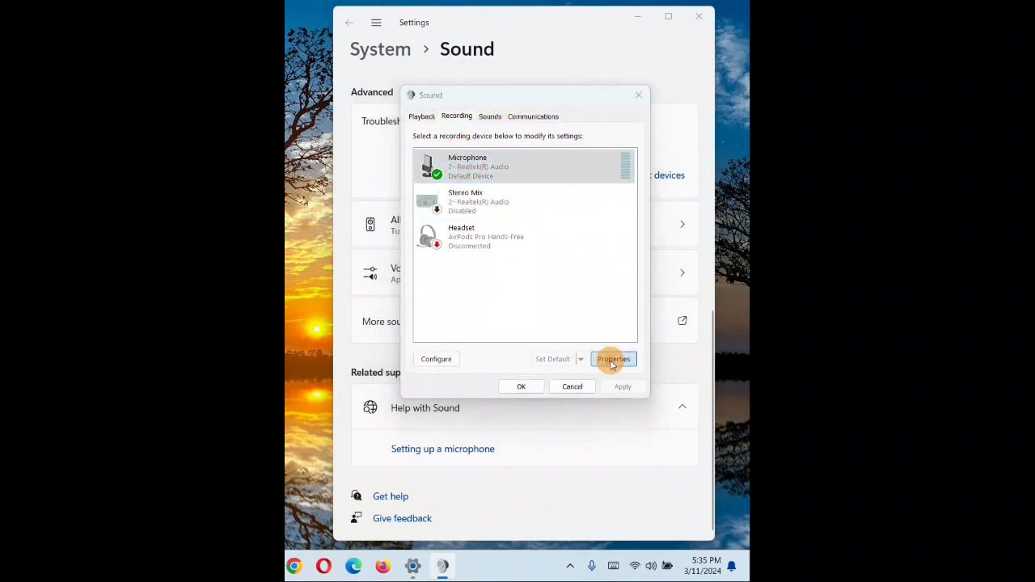
pyautogui.click(613, 359)
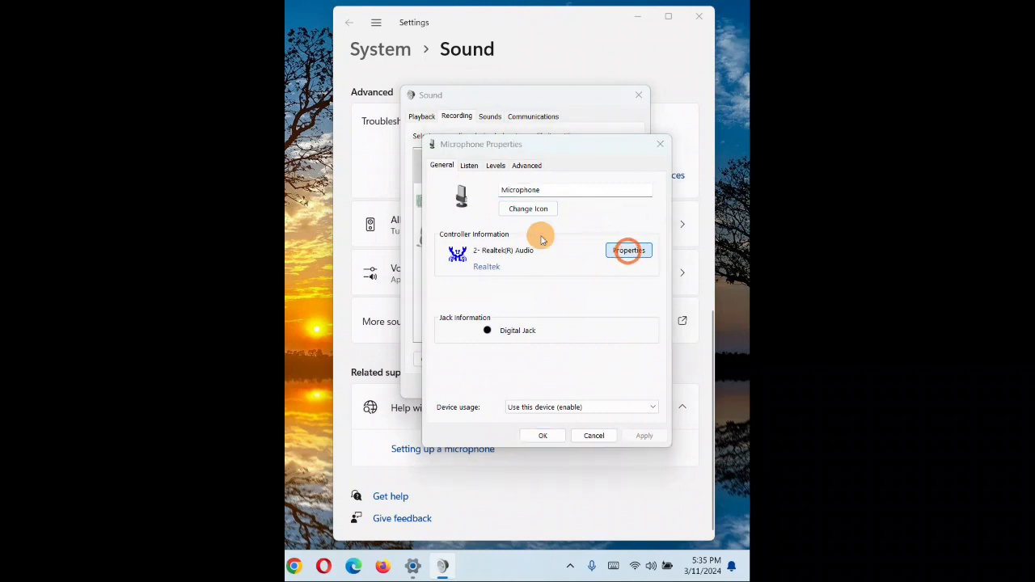
pyautogui.click(630, 250)
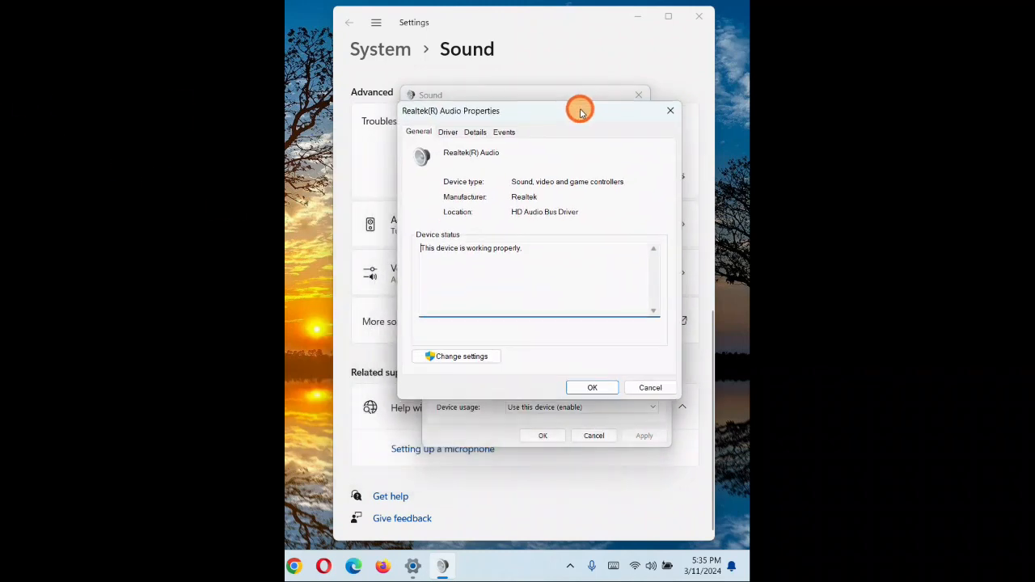
pyautogui.moveTo(461, 356)
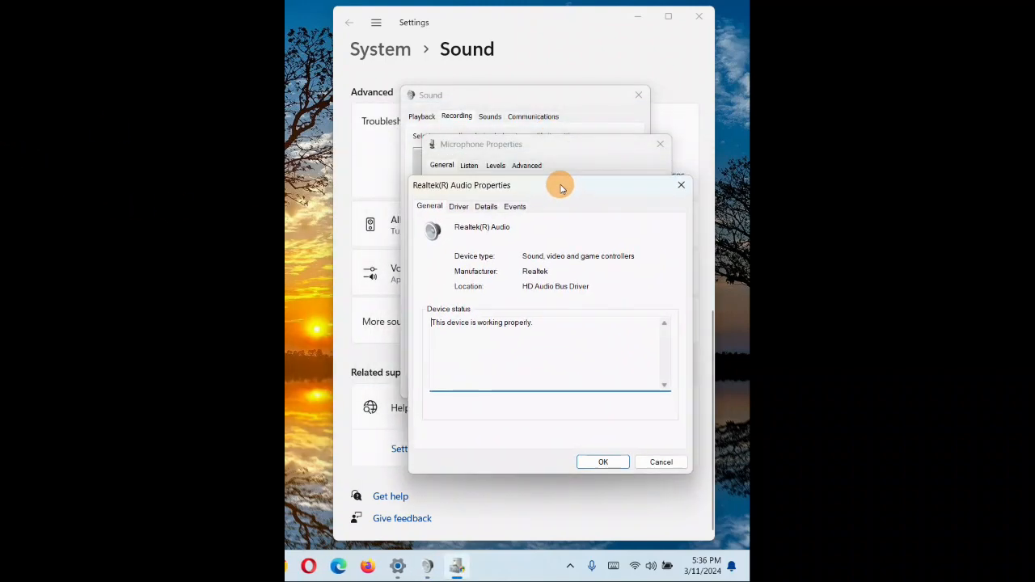
# - Roll back the Realtek(R) Audio driver, citing 'Previous version of the driver performed better'
pyautogui.click(458, 206)
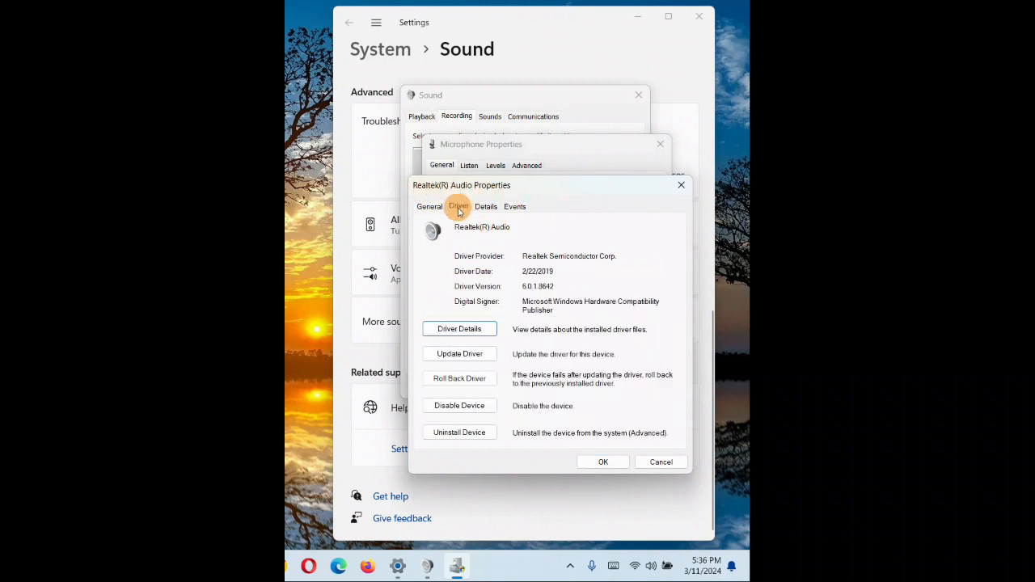
pyautogui.click(459, 378)
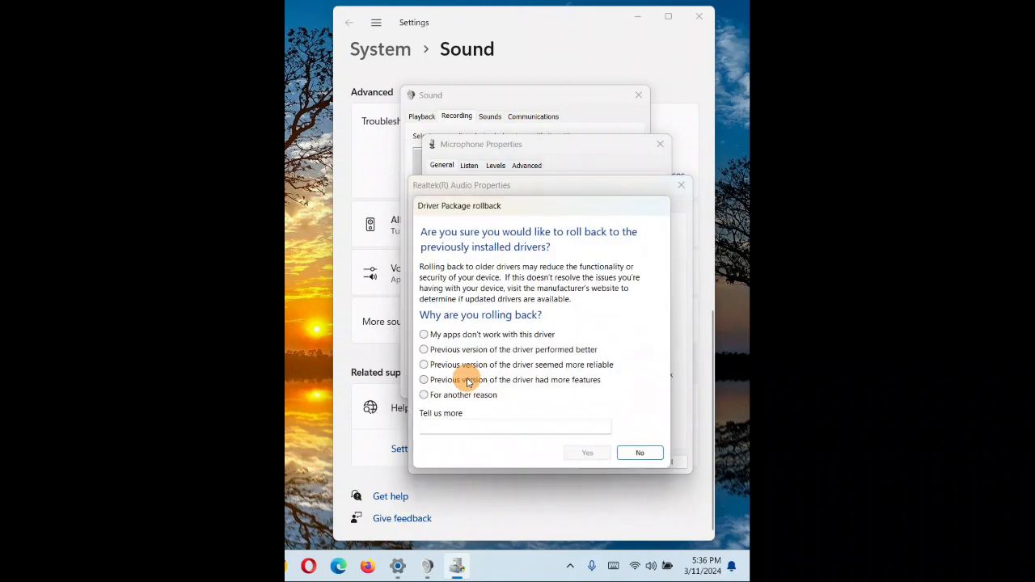
pyautogui.moveTo(495, 342)
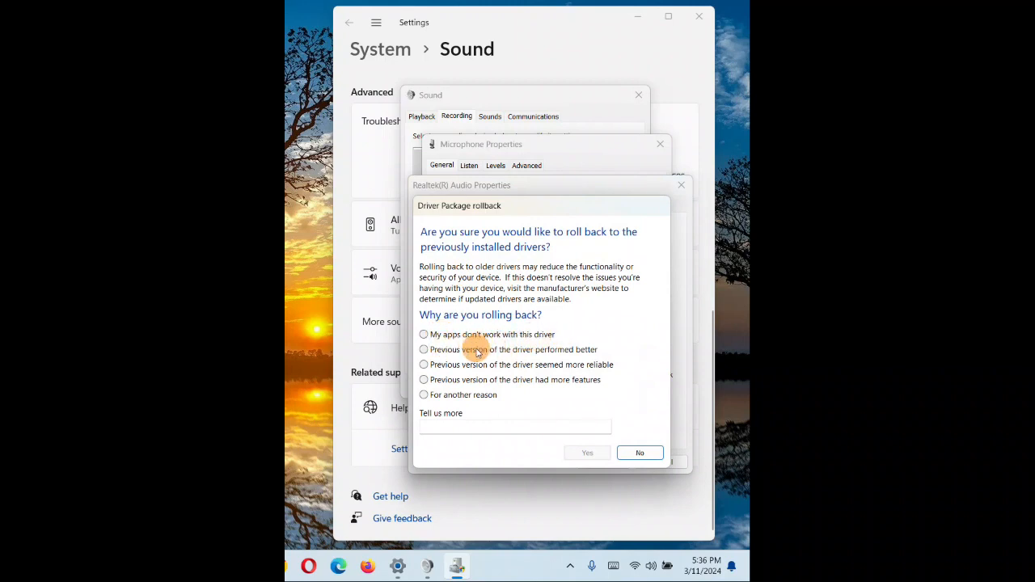
pyautogui.moveTo(594, 356)
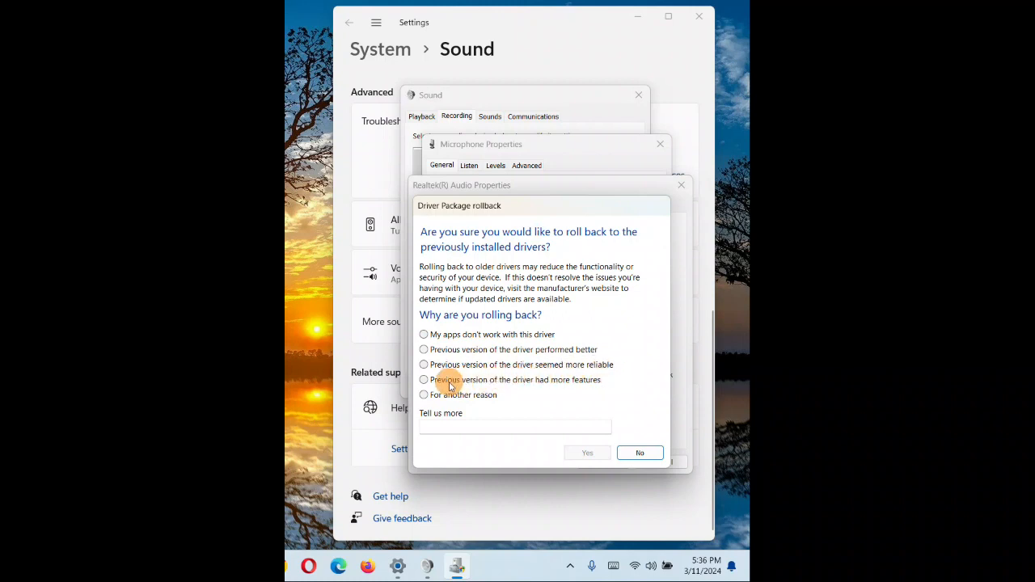
pyautogui.moveTo(601, 387)
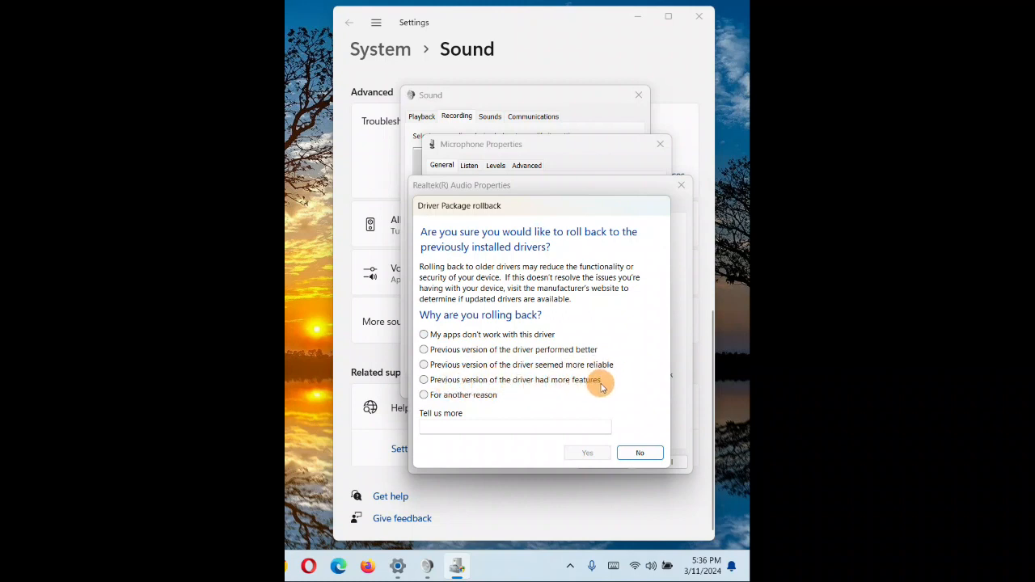
pyautogui.moveTo(479, 419)
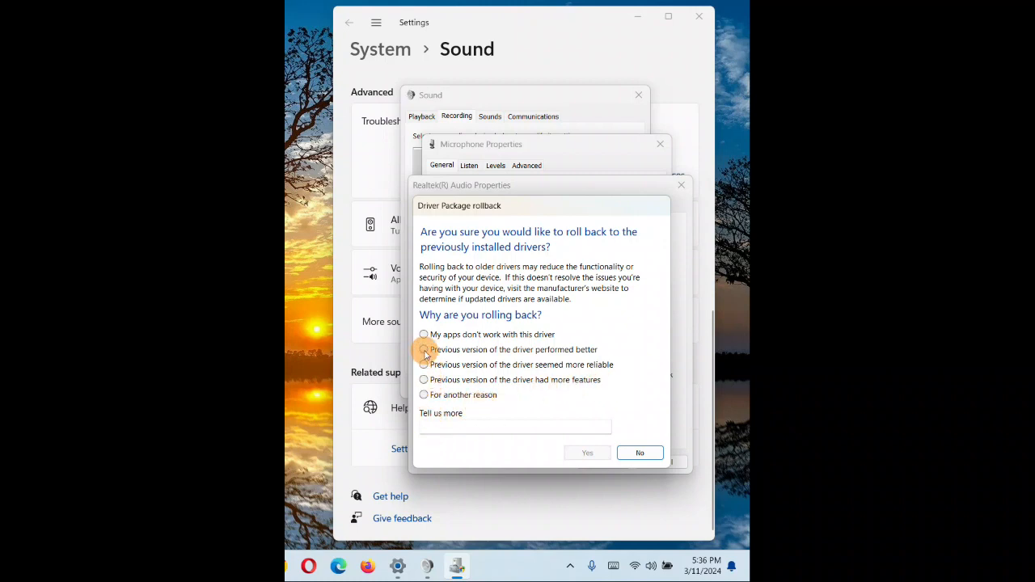
pyautogui.click(423, 349)
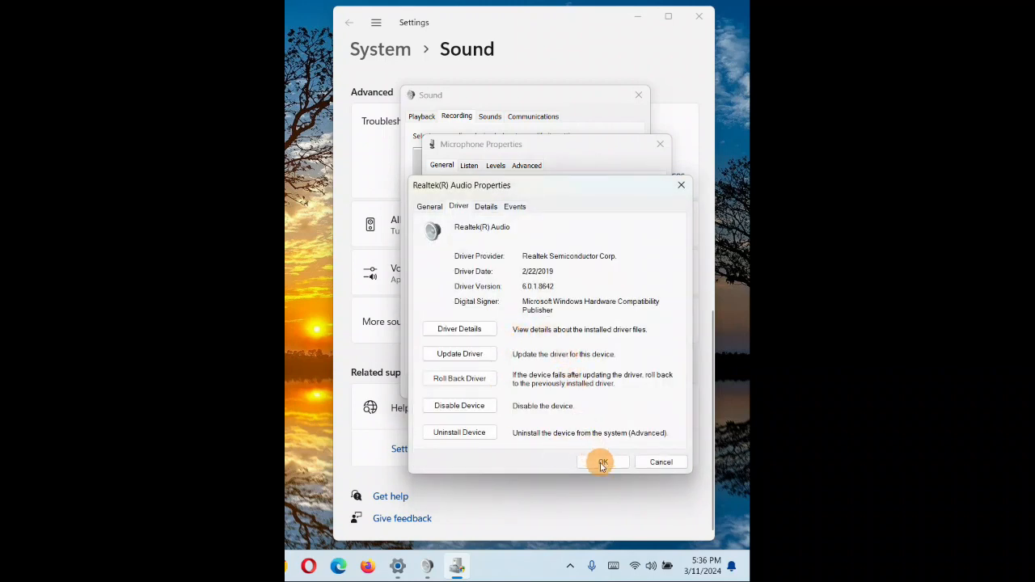
# - Confirm the rollback to driver 6.0.1.8036 and close the Realtek(R) Audio properties
pyautogui.click(602, 462)
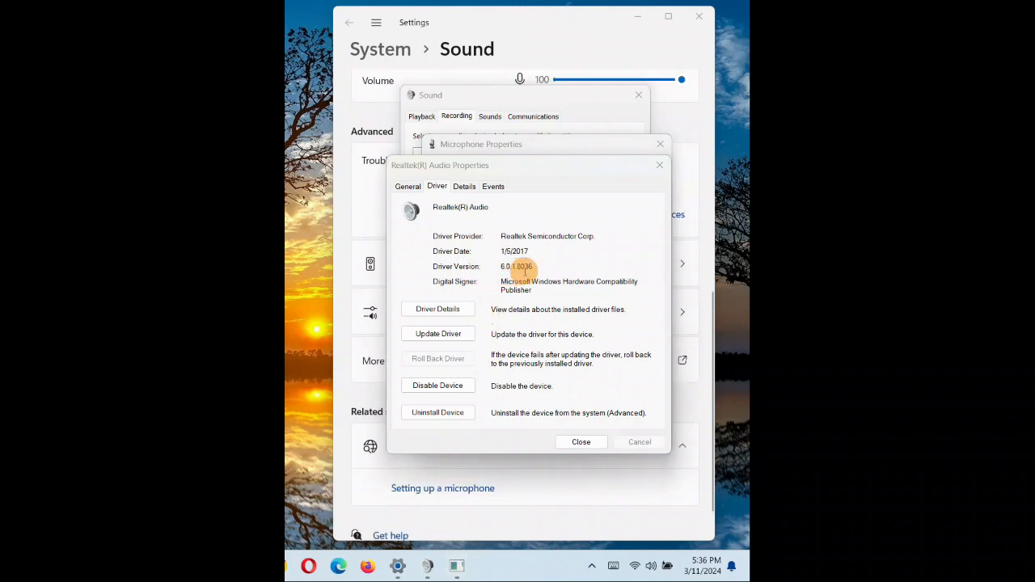
pyautogui.moveTo(573, 267)
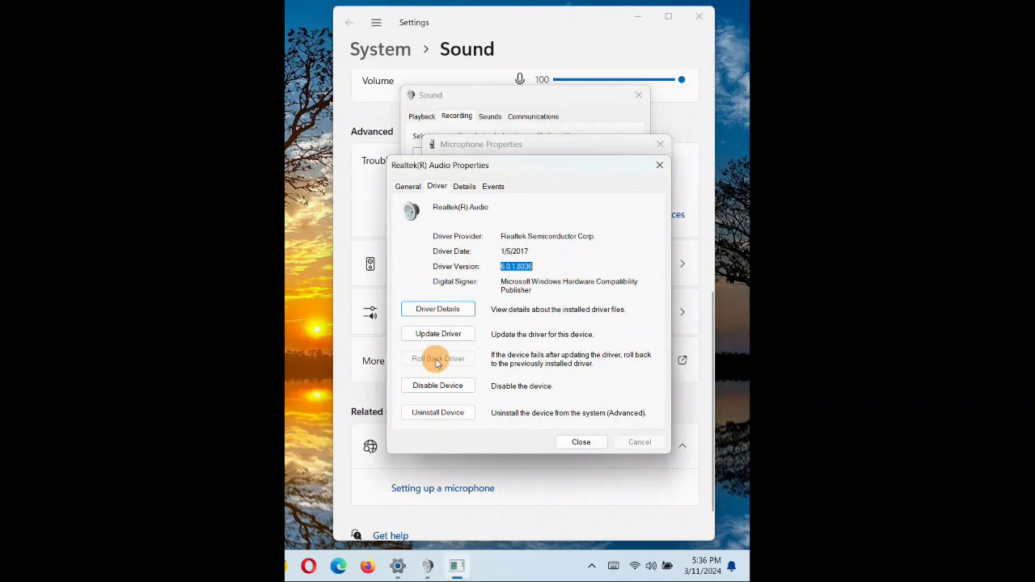
pyautogui.moveTo(581, 442)
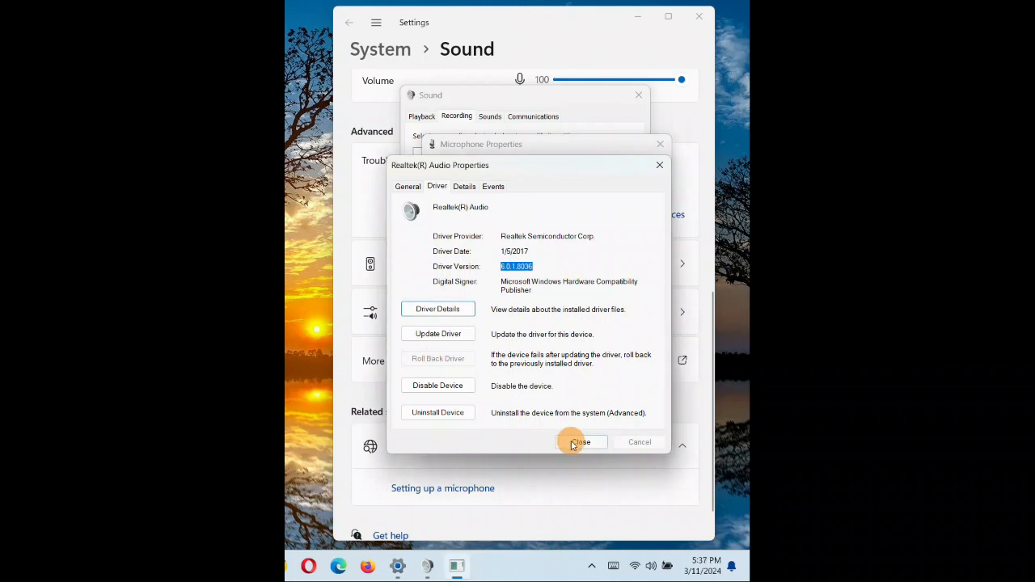
pyautogui.click(581, 442)
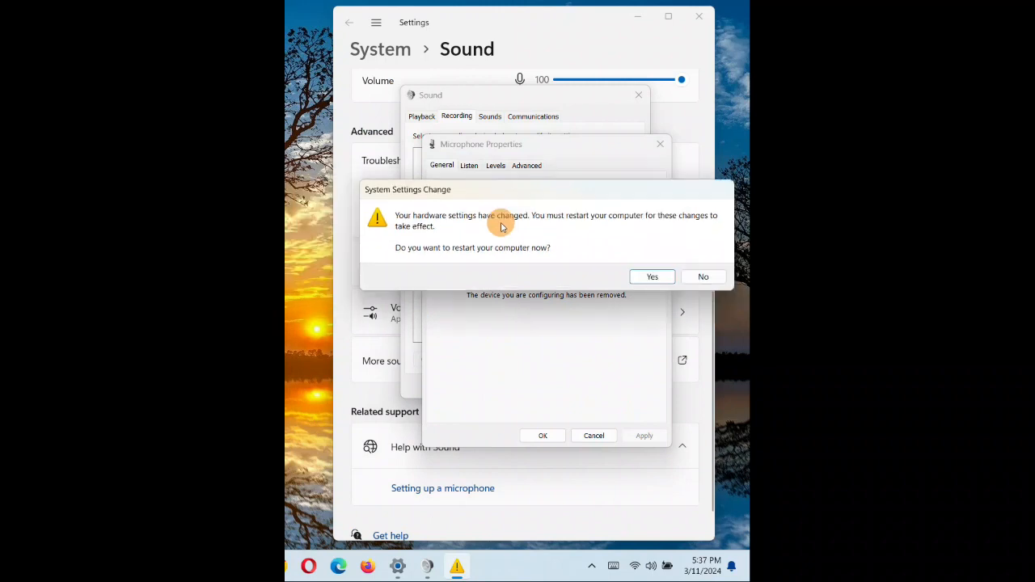
pyautogui.moveTo(718, 226)
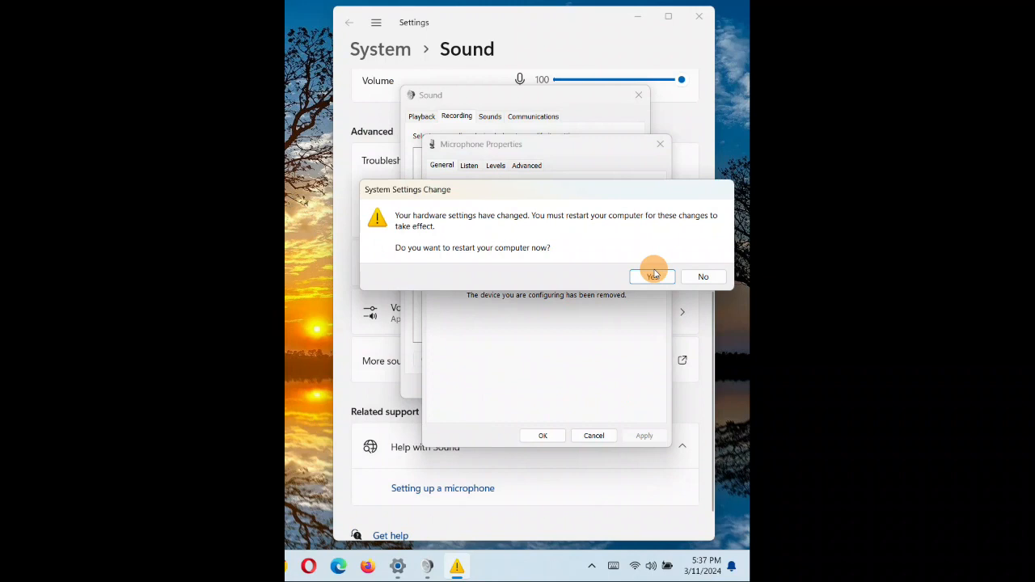
pyautogui.moveTo(289, 114)
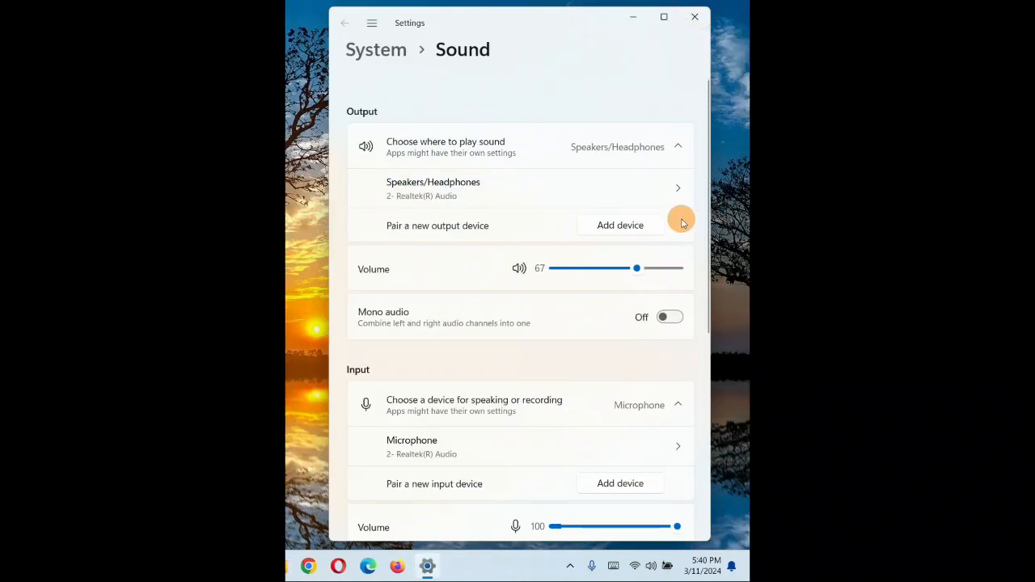
# - After restarting, scroll the Sound page down to the Input section
pyautogui.scroll(-3)
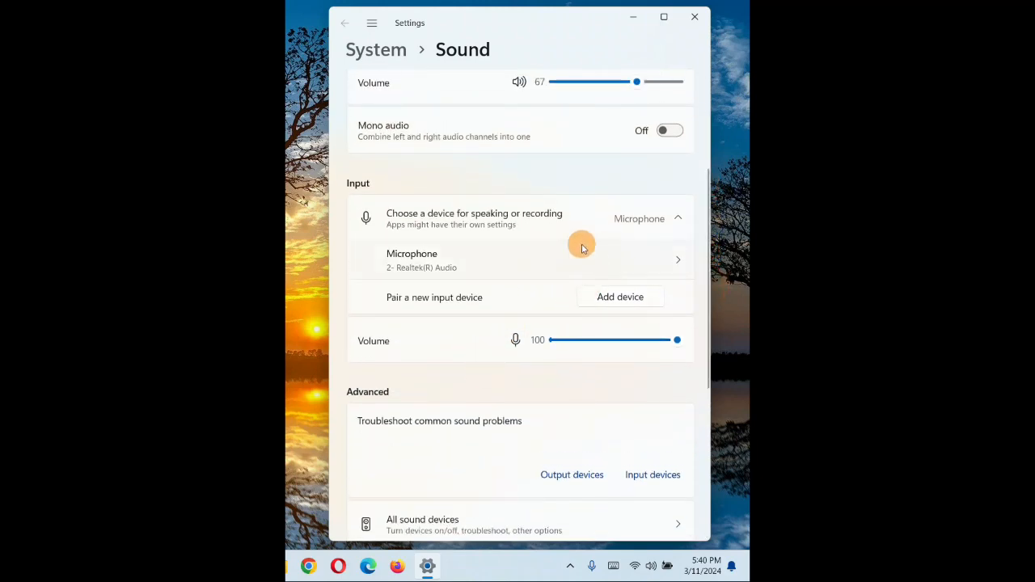
pyautogui.moveTo(676, 267)
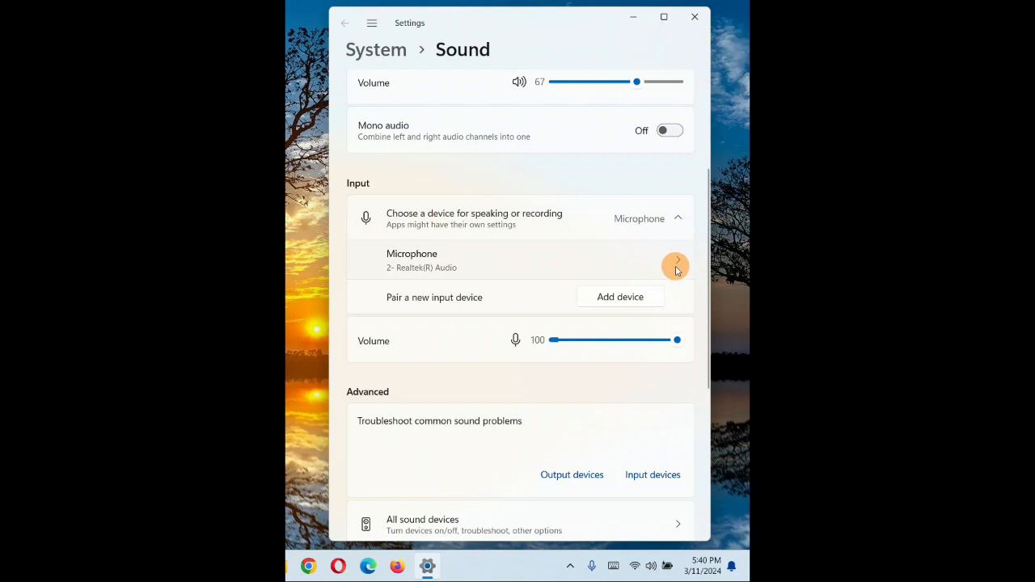
# - Run the Microphone test from its properties page, getting 53% of total volume
pyautogui.click(675, 266)
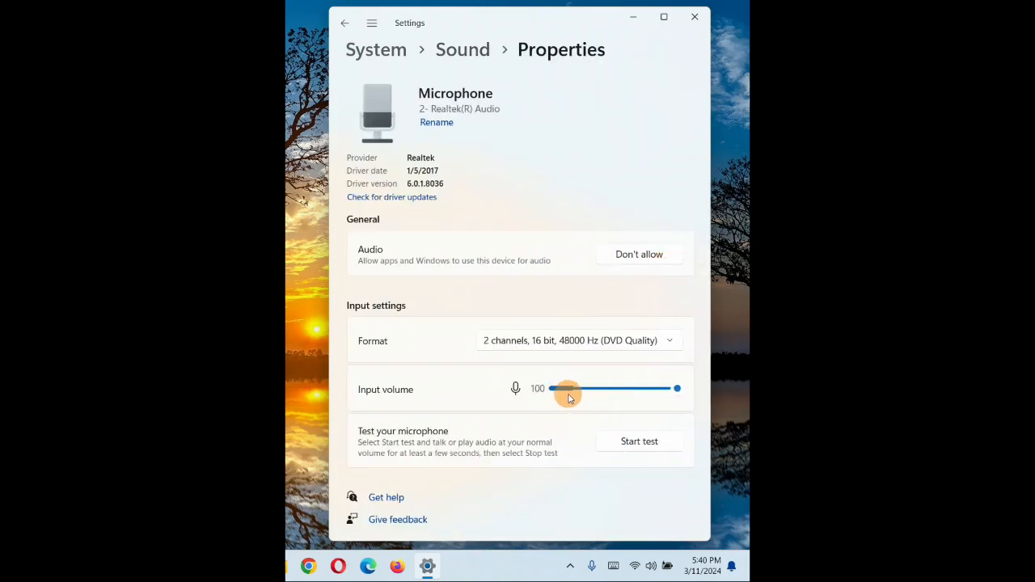
pyautogui.moveTo(668, 430)
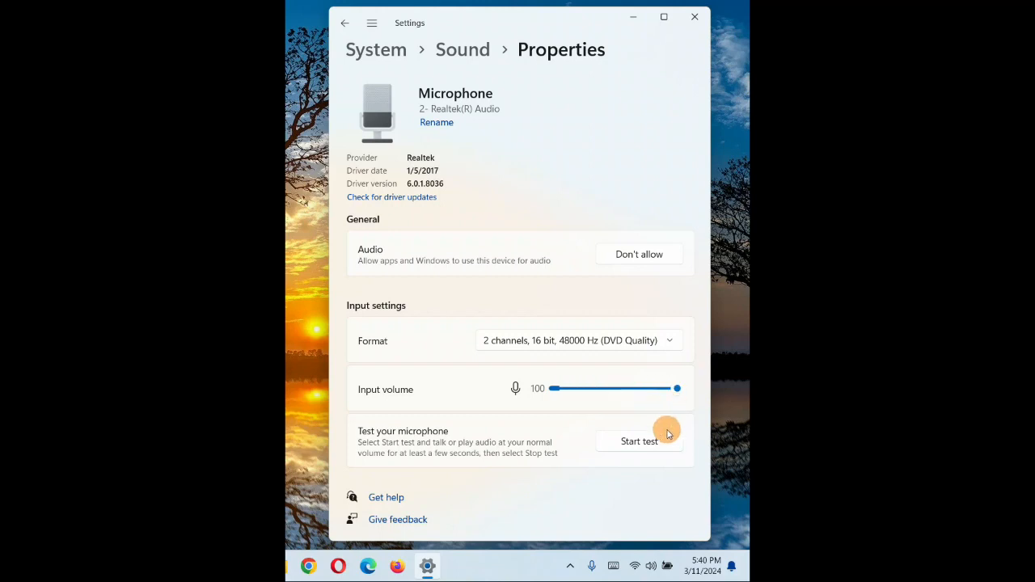
pyautogui.click(640, 440)
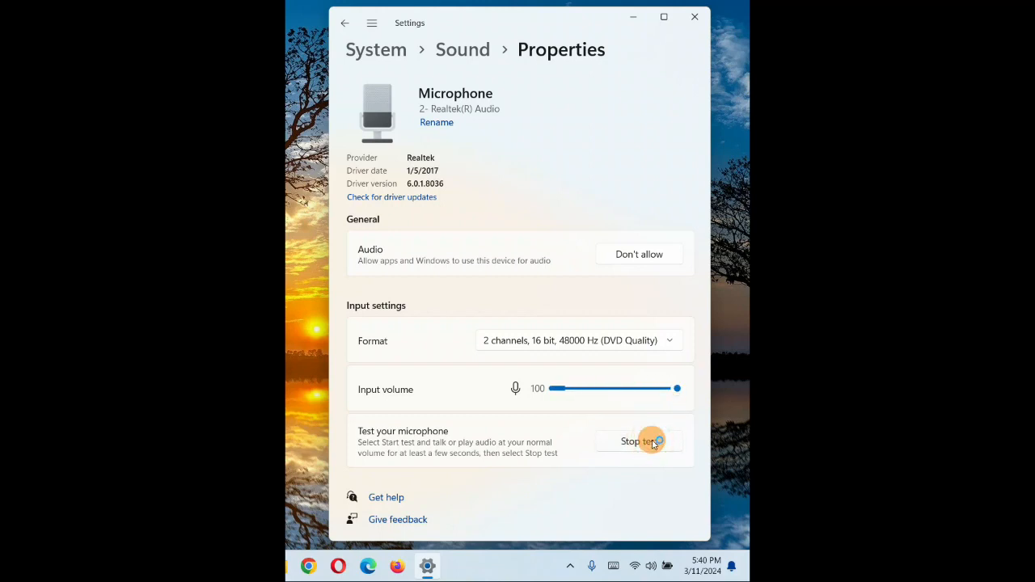
pyautogui.click(639, 441)
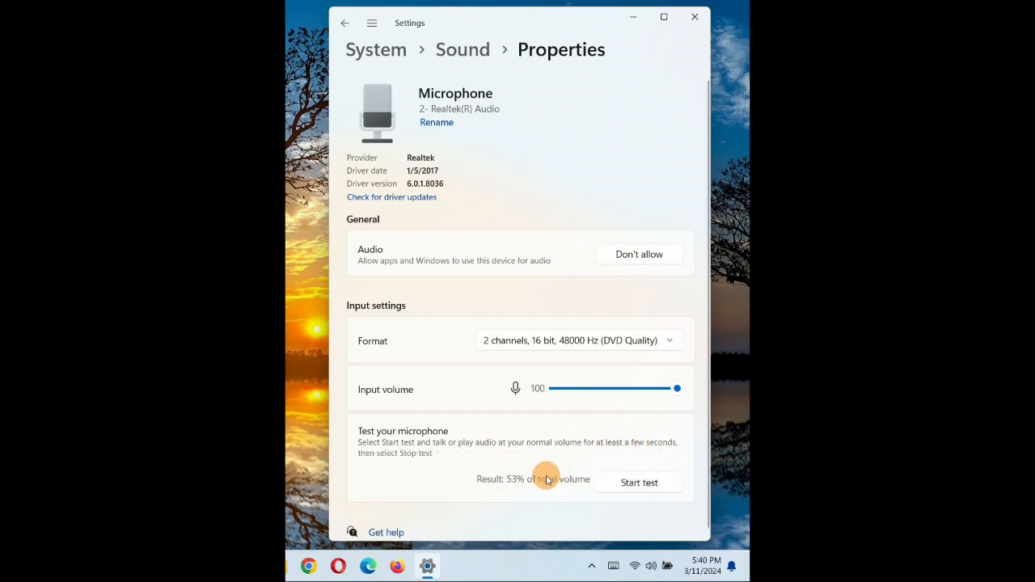
pyautogui.moveTo(516, 495)
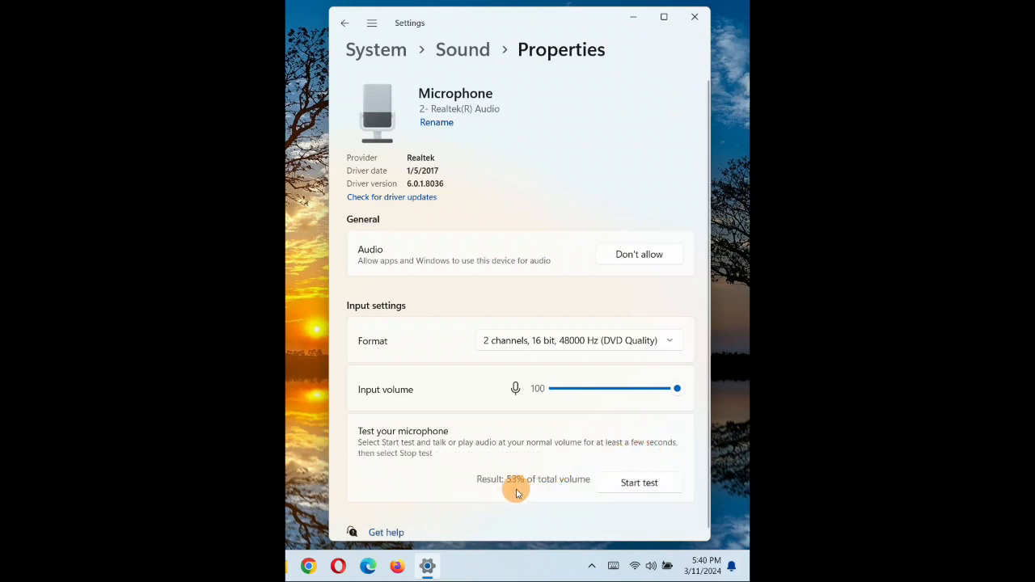